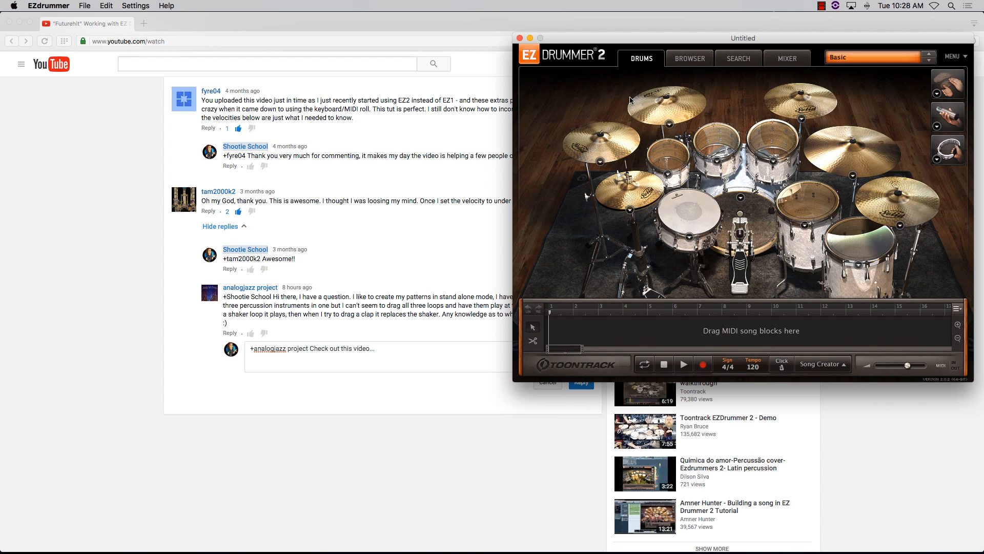
Step: Place the One Shots Straight 3/4 loop from EZdrummer 2 Percussion at bar 1
left_click(689, 58)
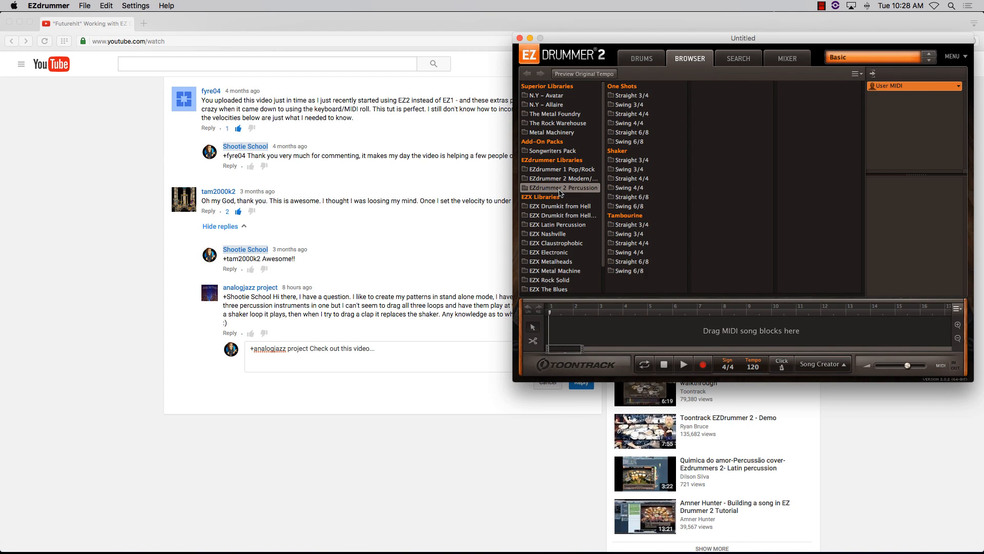
left_click(631, 94)
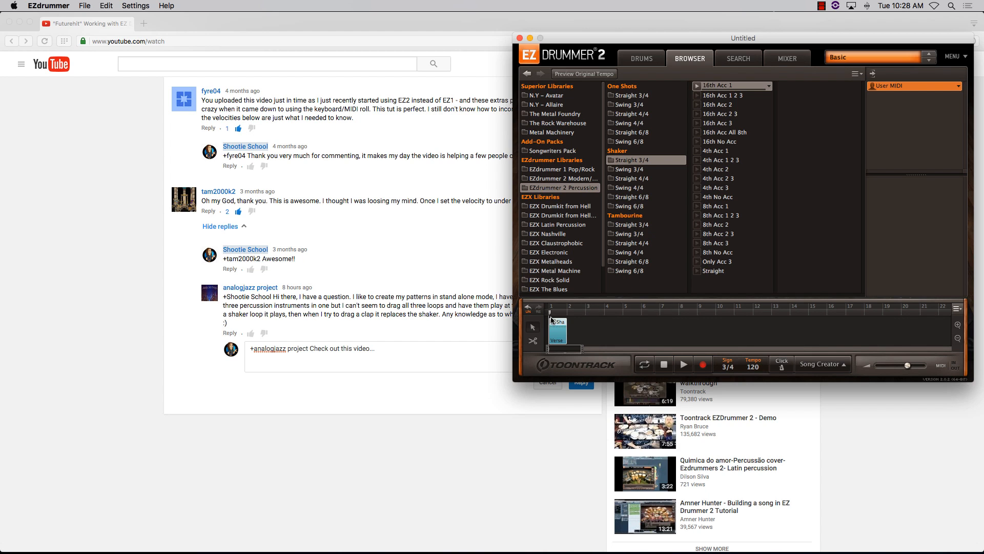
mouse_move(590, 319)
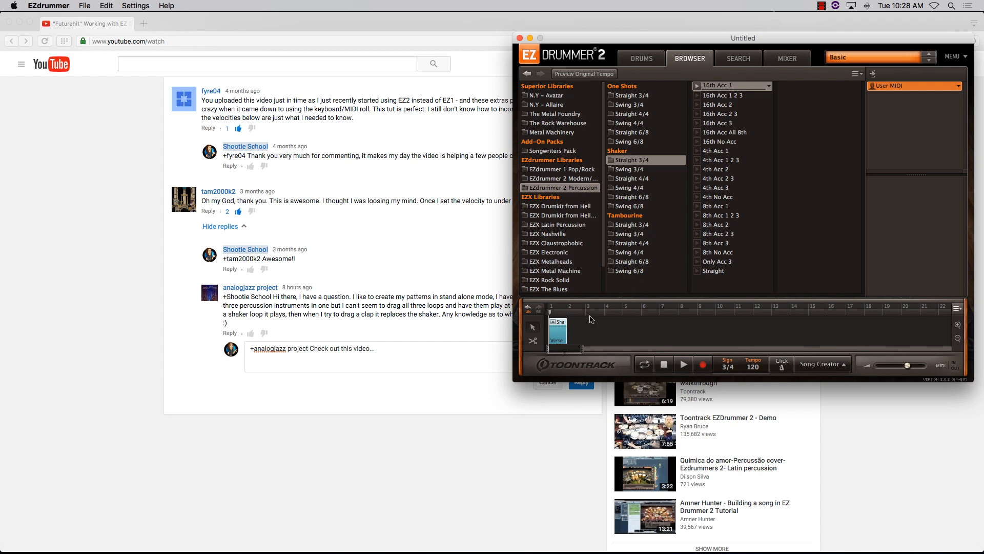
mouse_move(689, 351)
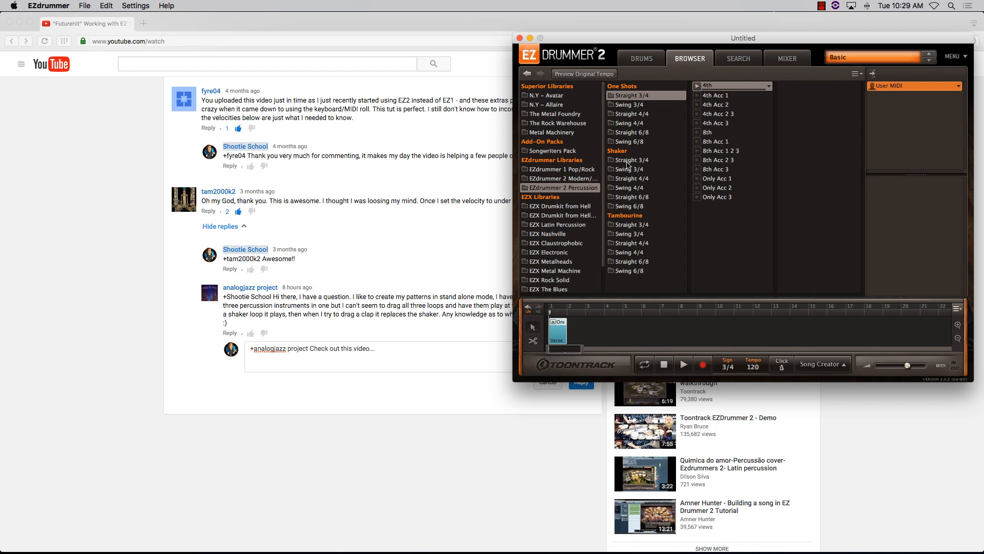
Step: Remove the one-shot block and put the Shaker Straight 3/4 loop at bar 1 instead
left_click(731, 86)
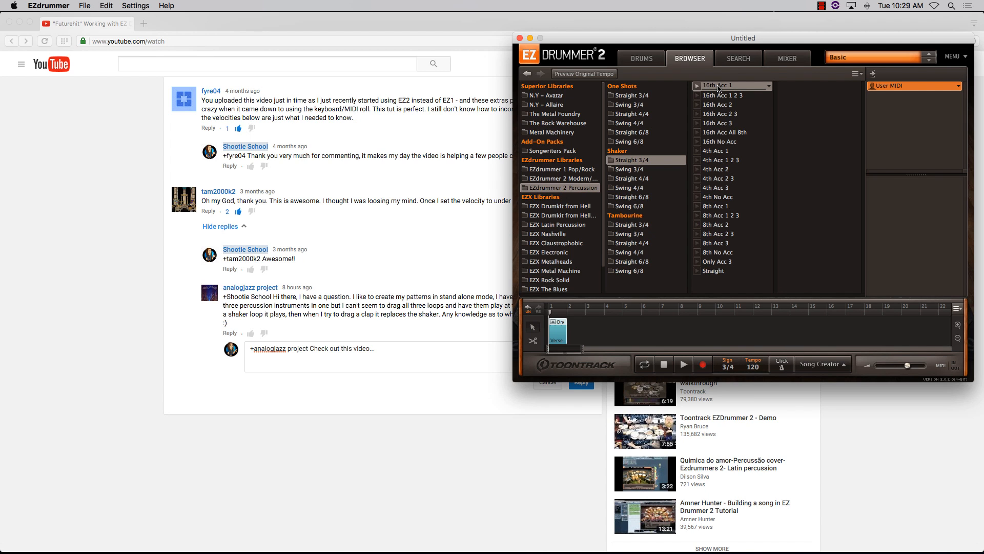
right_click(556, 324)
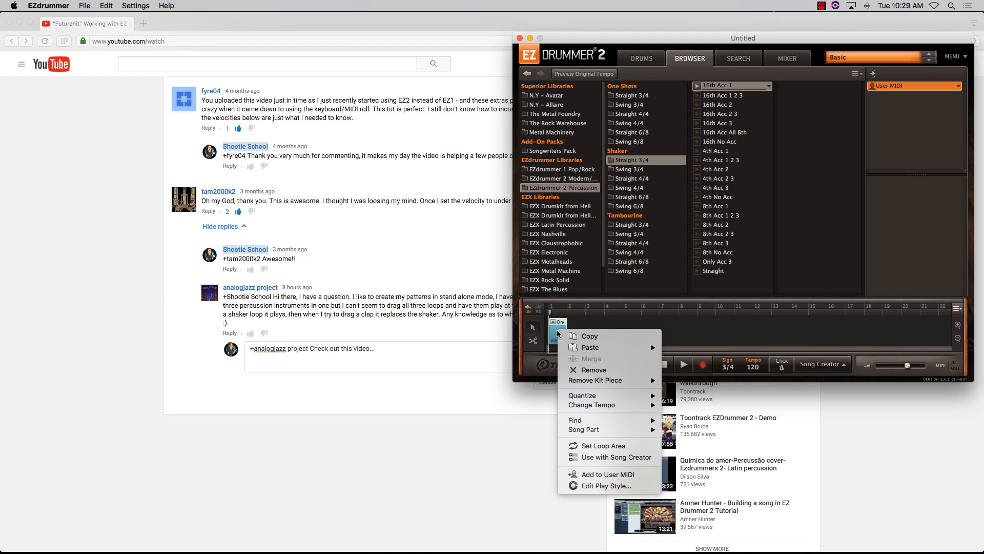
mouse_move(606, 370)
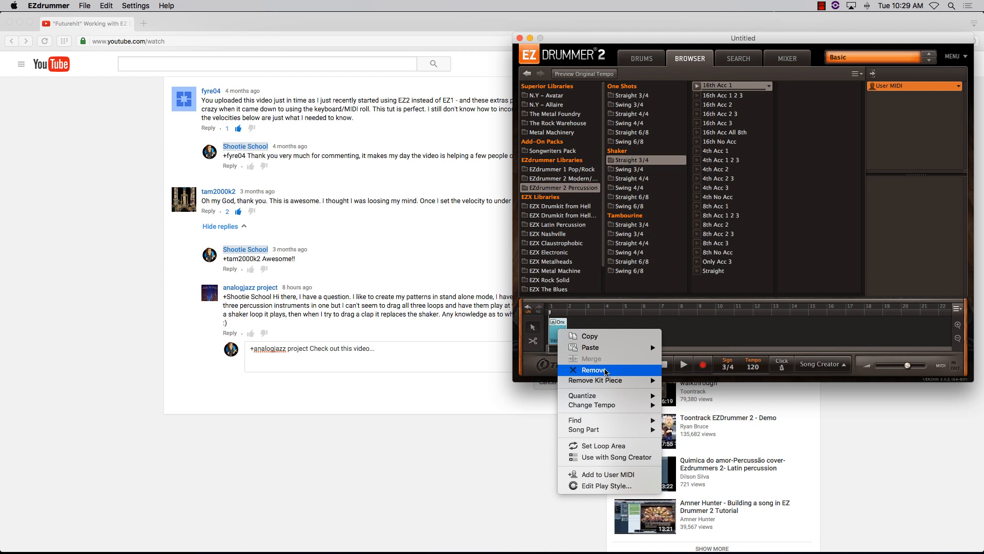
left_click(593, 370)
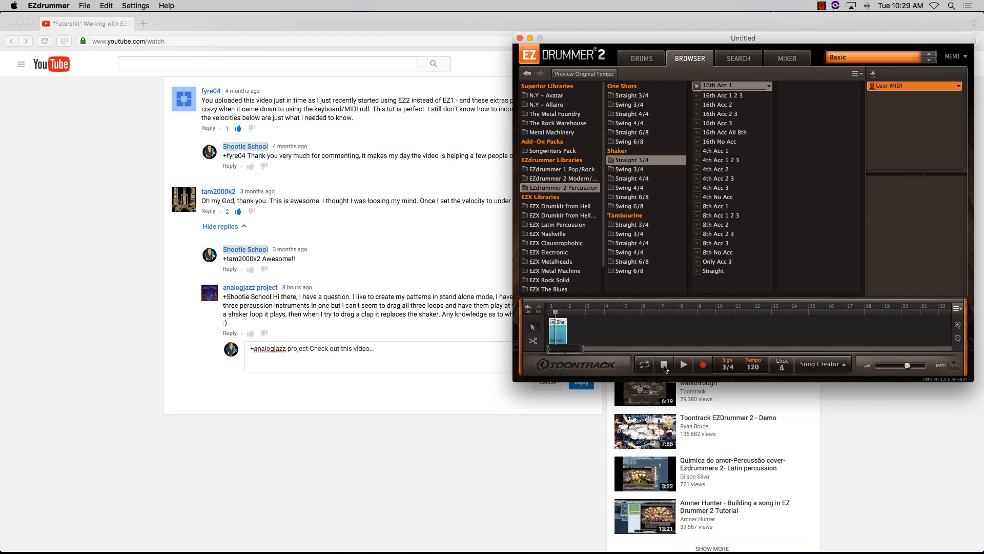
Step: Paste the One Shot Pad part into the shaker block so both play together
right_click(558, 325)
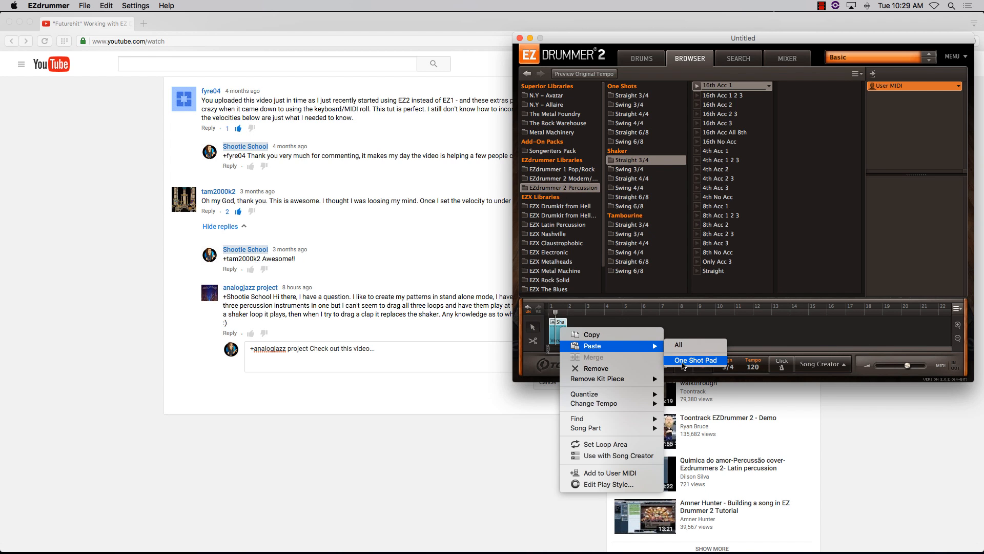
left_click(696, 360)
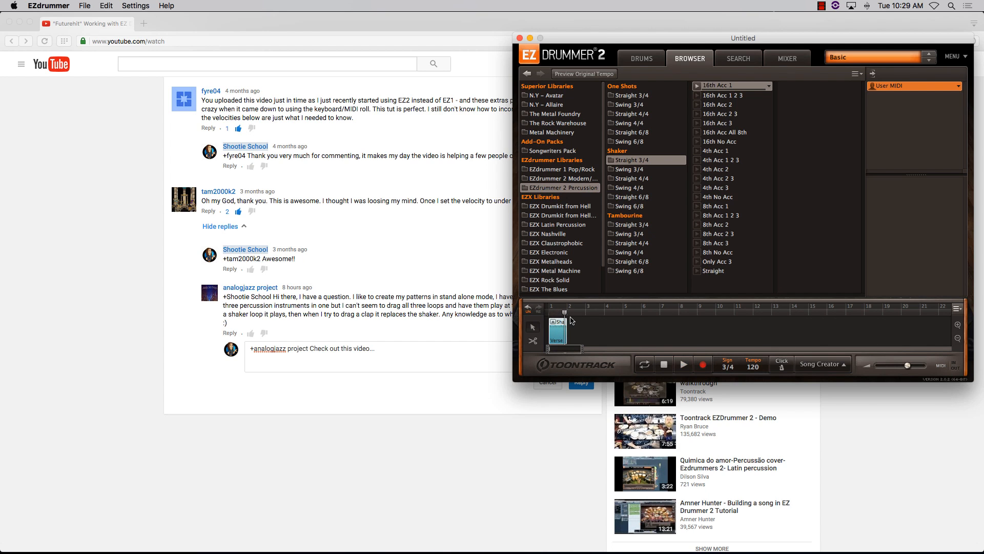
Step: Copy and remove the combined block, then put Tambourine Straight 3/4 at bar 1
right_click(558, 321)
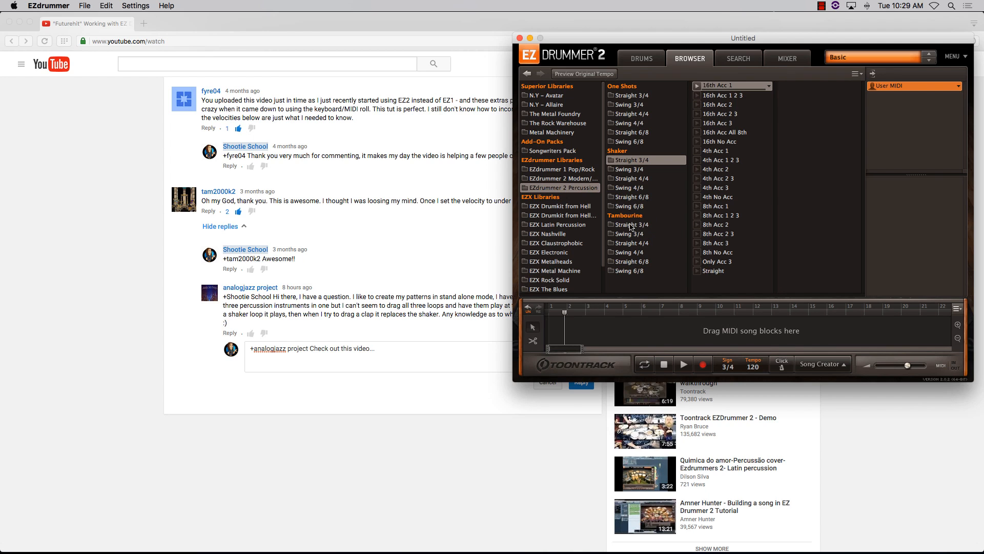
left_click(629, 225)
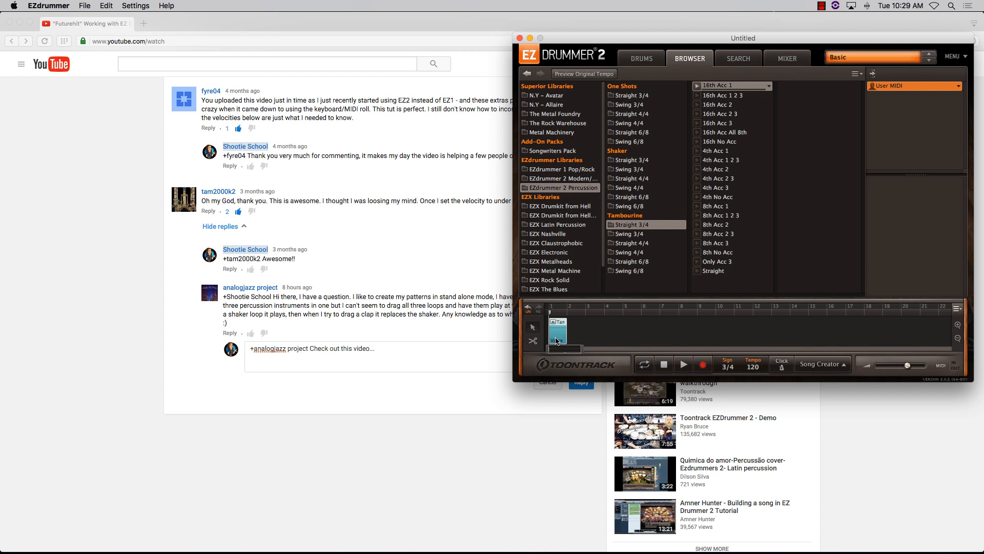
Step: Paste the One Shot Pad part into the tambourine block
right_click(558, 325)
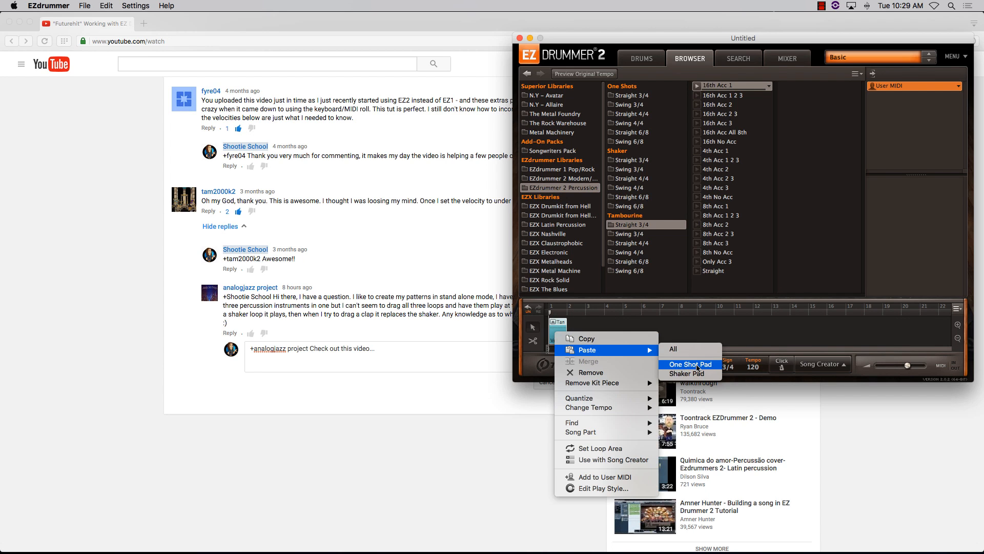
mouse_move(707, 365)
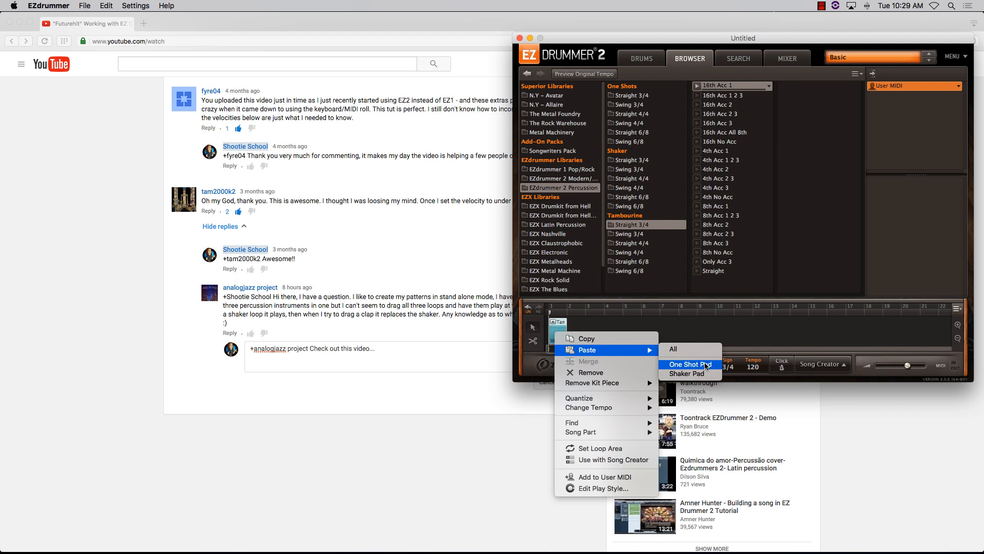
mouse_move(689, 373)
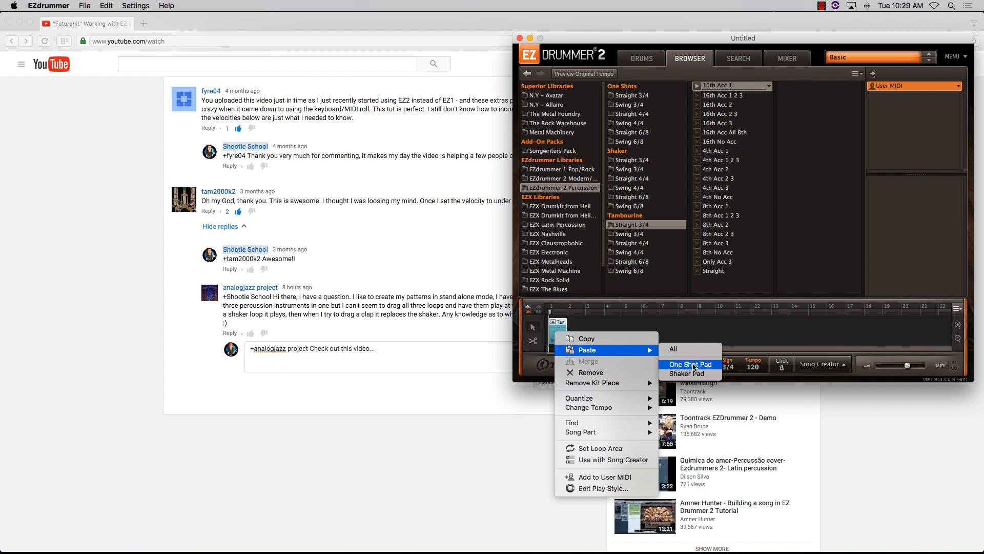
left_click(690, 364)
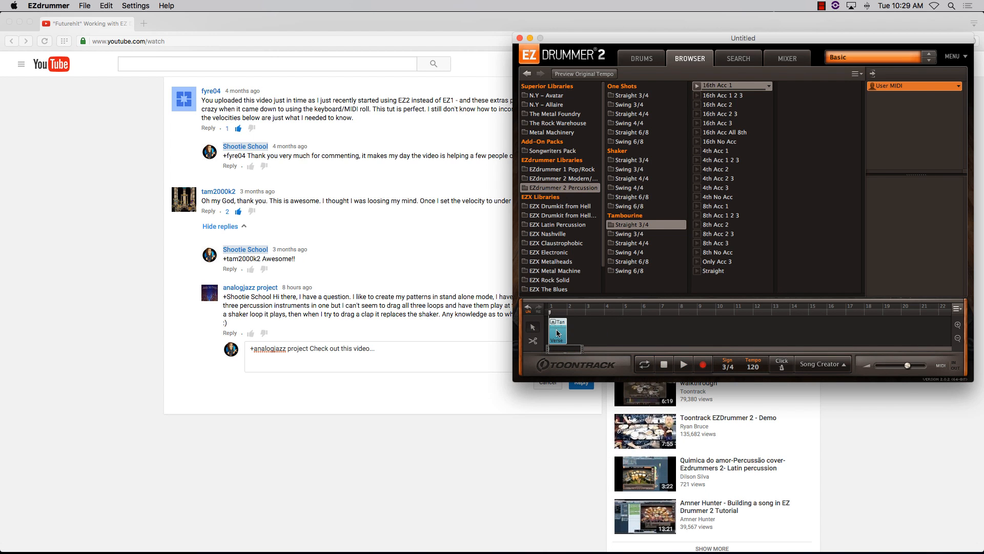
Step: Paste the Shaker Pad part into the tambourine block, combining all three percussion parts
right_click(558, 325)
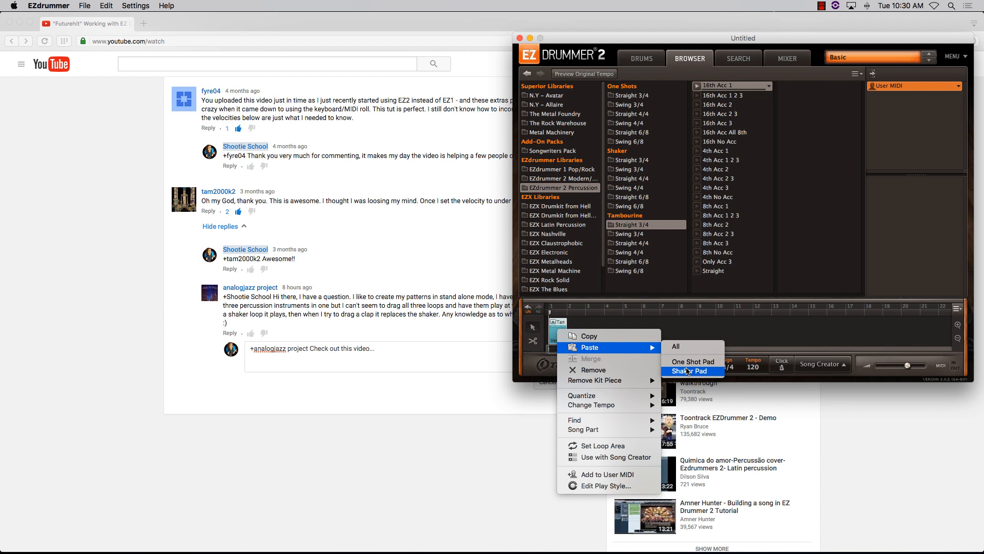
left_click(693, 371)
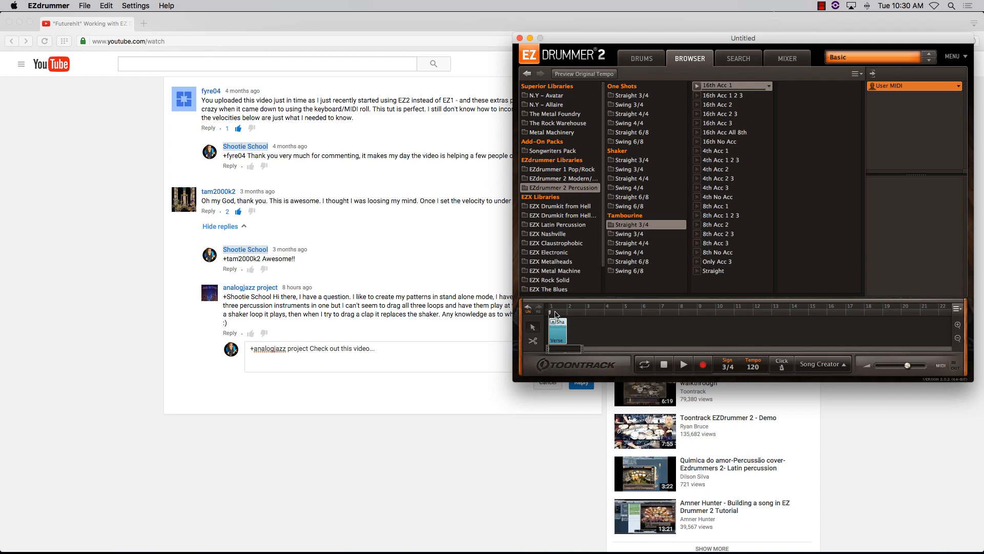
mouse_move(694, 122)
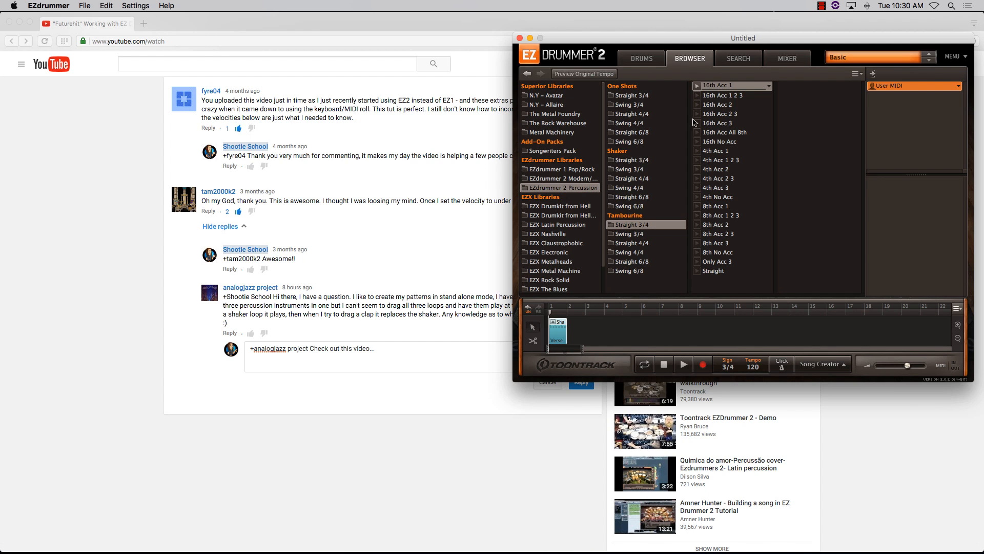
mouse_move(727, 109)
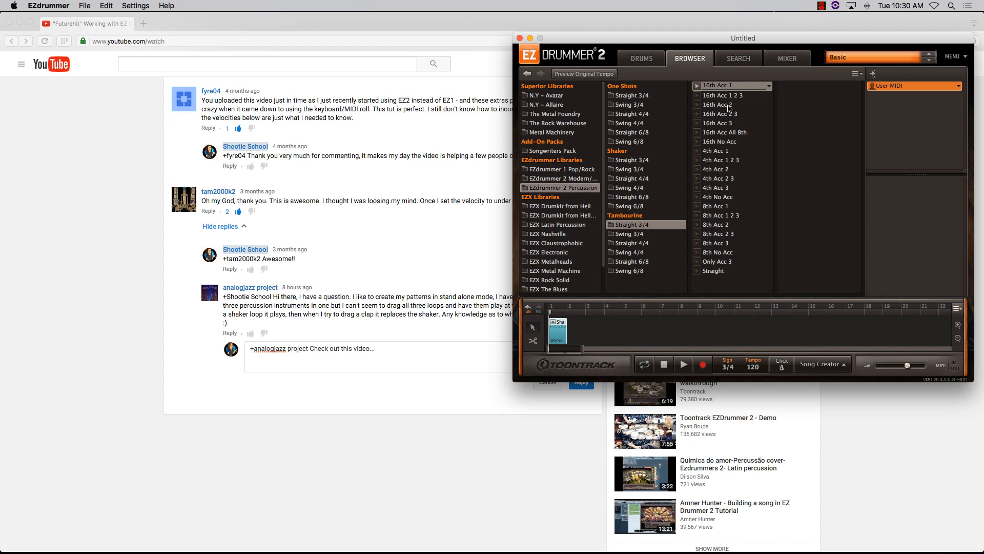
mouse_move(736, 134)
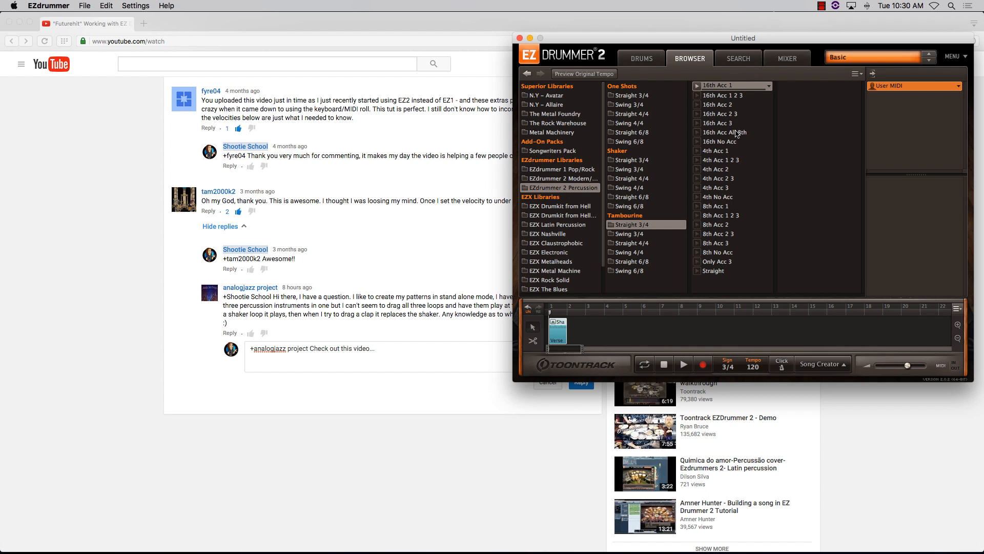
mouse_move(675, 48)
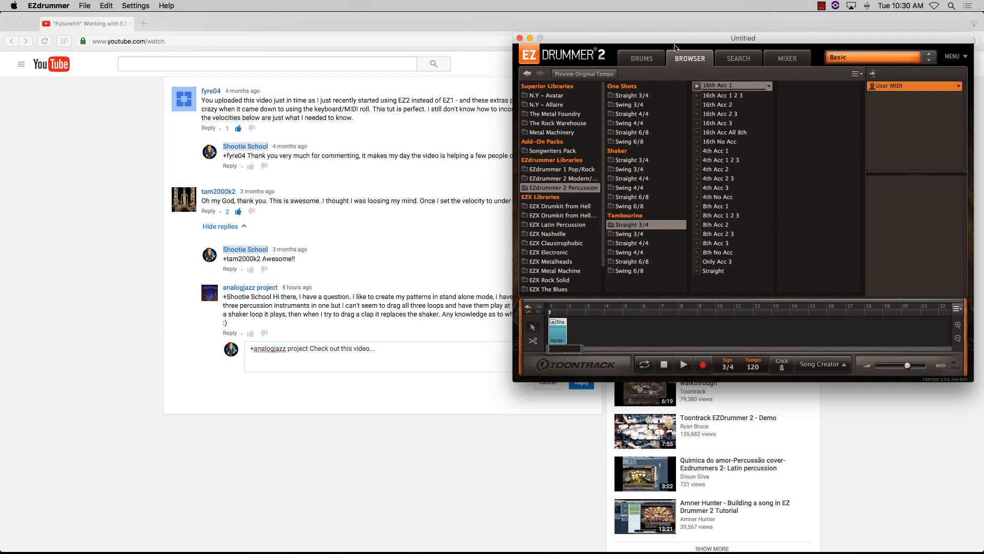